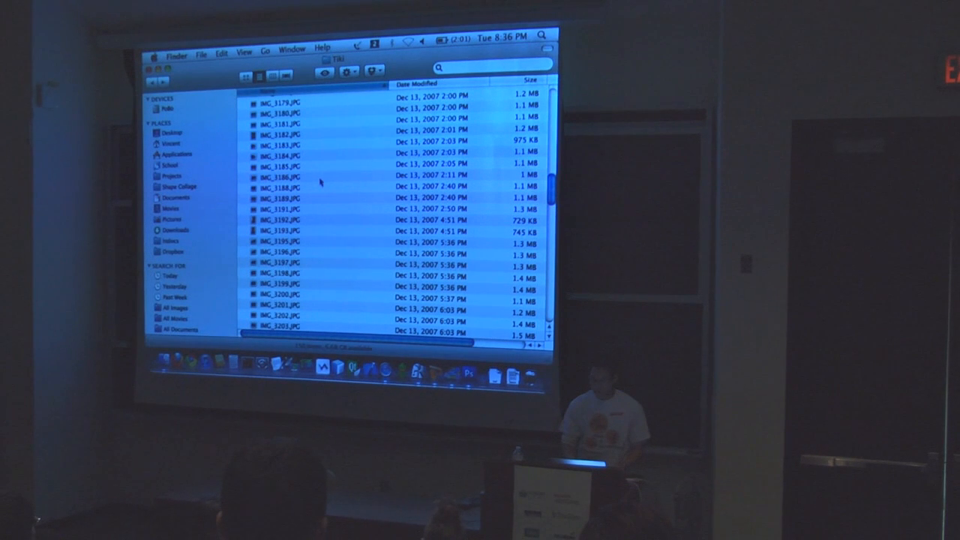
- Switch the photo folder to Icon view and scroll through the JPEG thumbnails
left_click(247, 72)
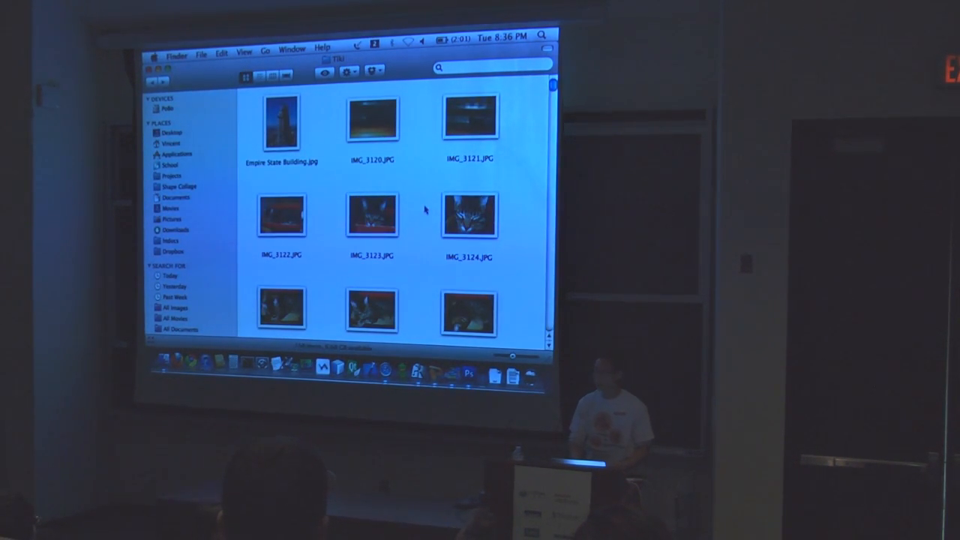
scroll("down", 3)
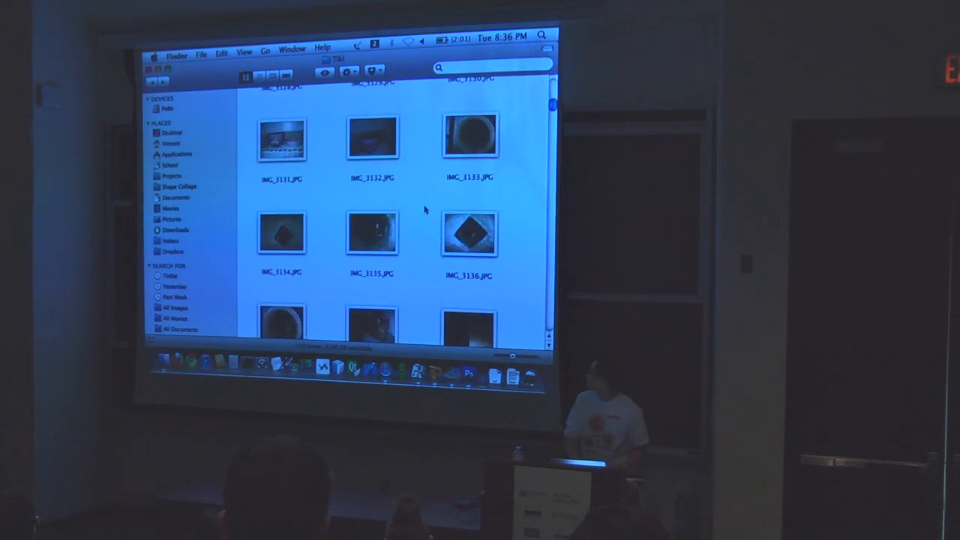
scroll("down", 3)
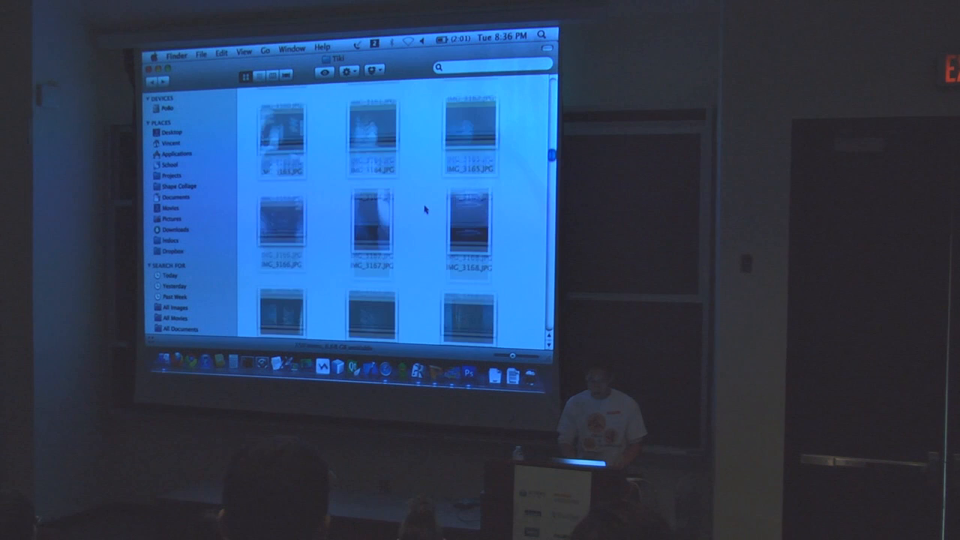
scroll("down", 3)
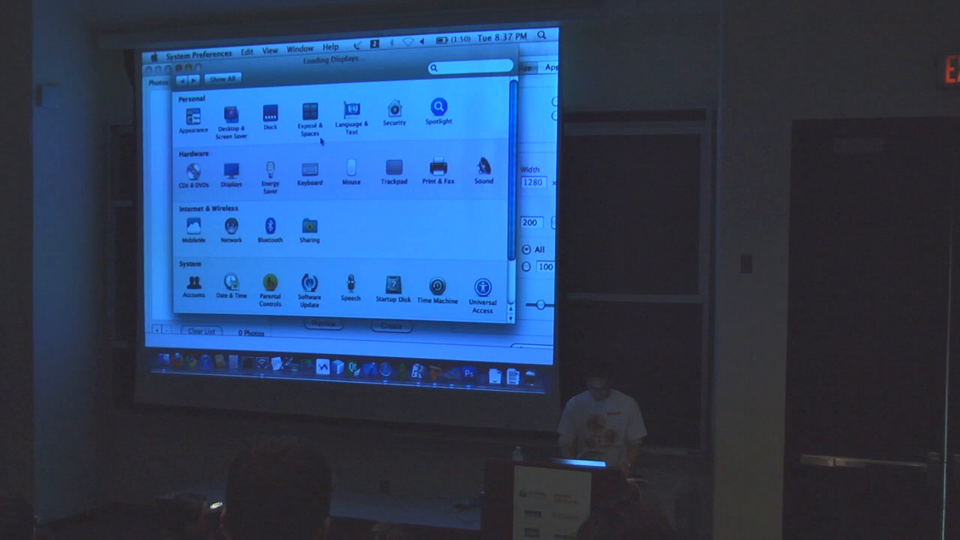
- In Displays, pick the 1280 × 1024, 60 Hz resolution and confirm the new mode
left_click(231, 168)
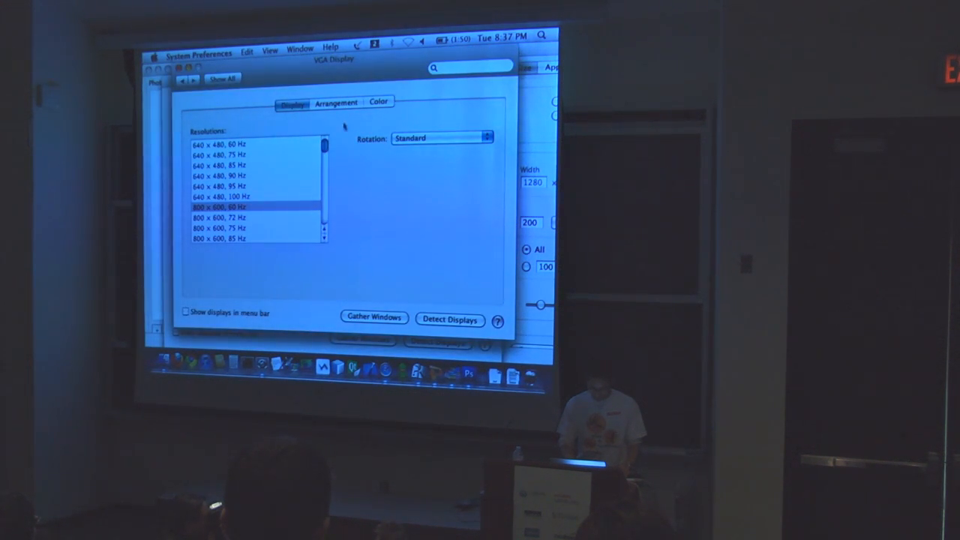
scroll("down", 3)
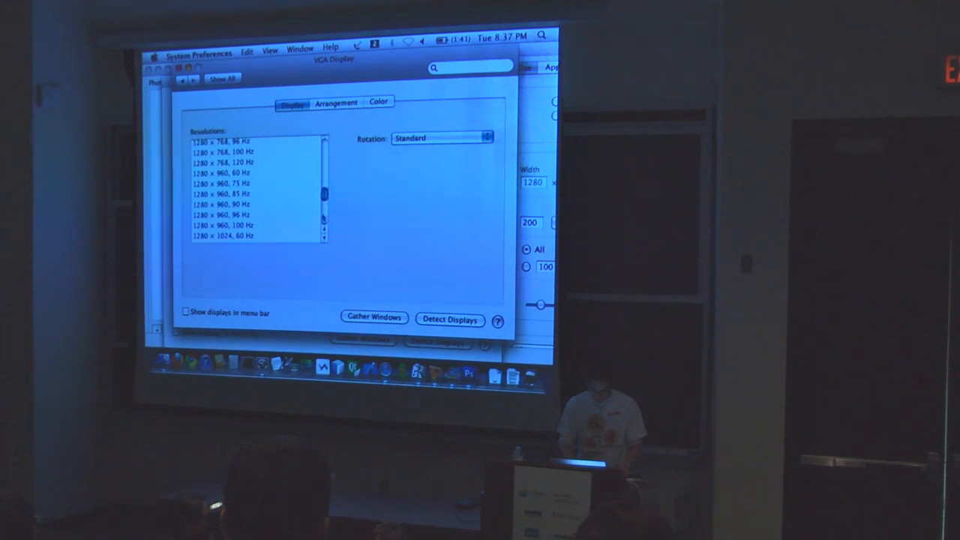
left_click(228, 236)
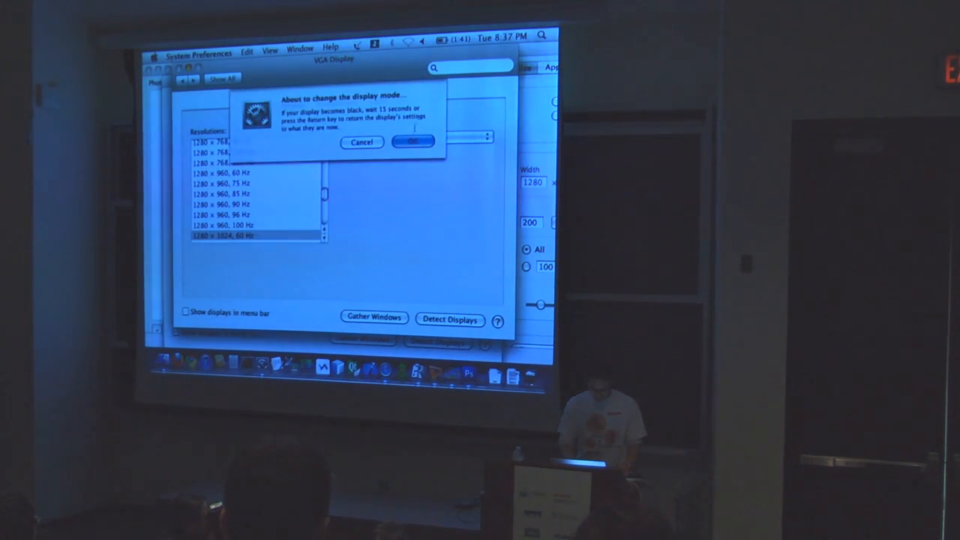
left_click(411, 141)
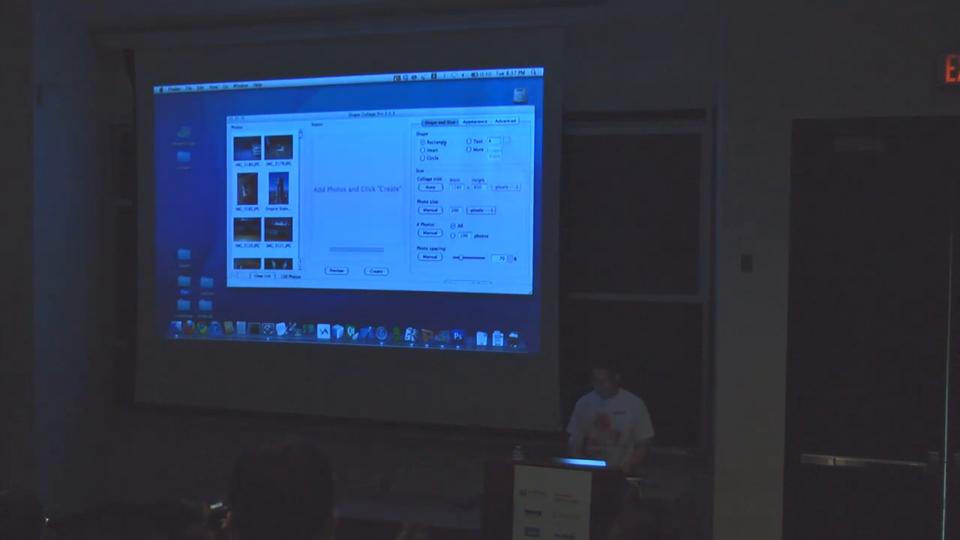
- Choose the Heart shape and generate the collage preview from the loaded photos
left_click(423, 150)
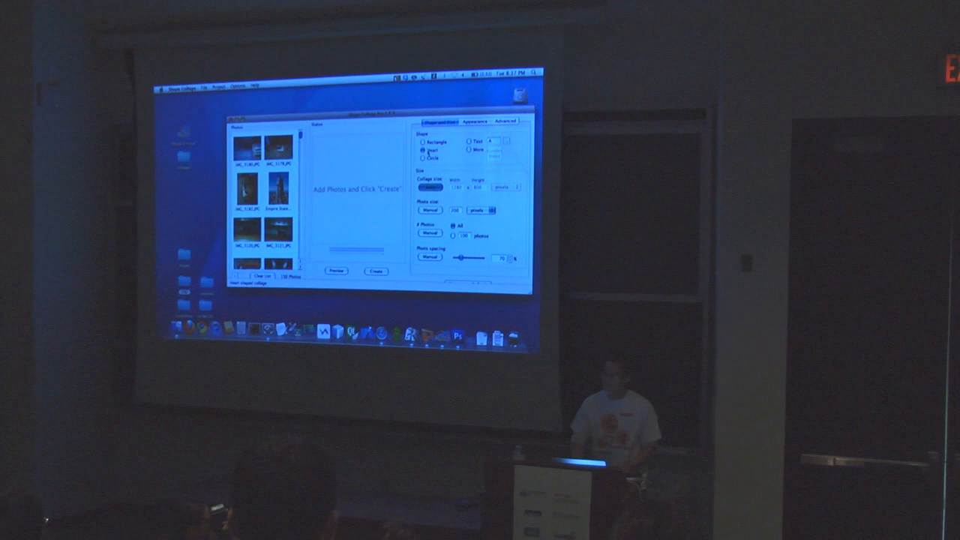
left_click(375, 270)
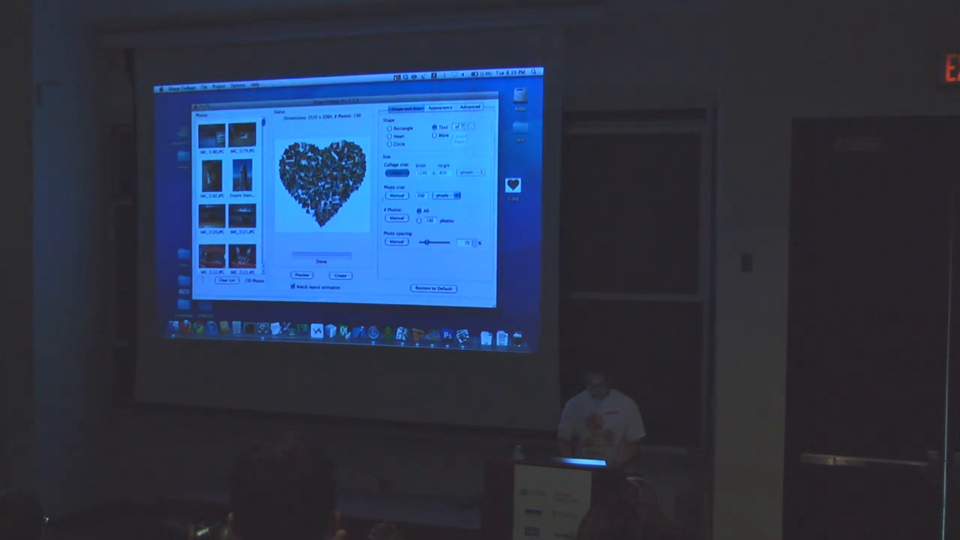
- Start the Draw shape mode to sketch a custom smiley-face collage shape
left_click(303, 275)
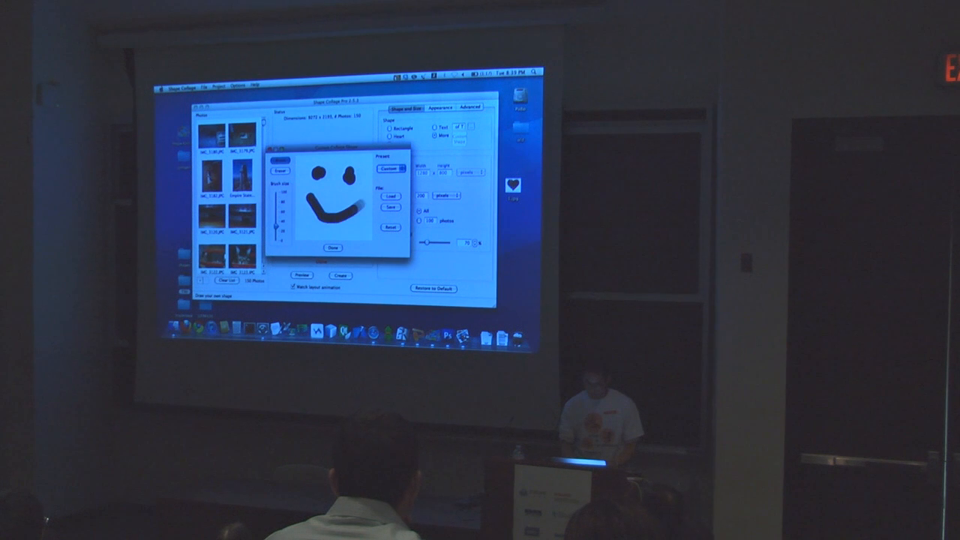
left_click(333, 248)
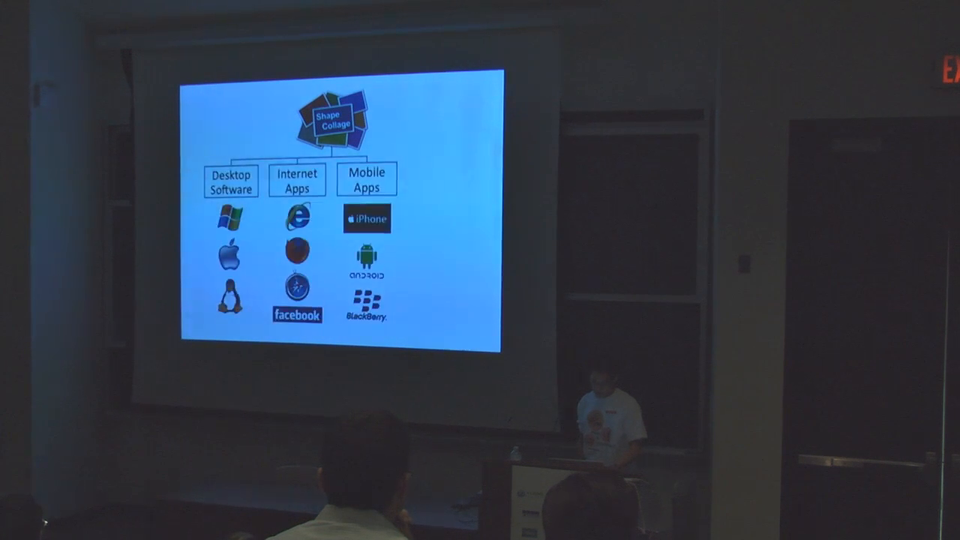
- Leave the PowerPoint slideshow and generate the butterfly collage on Shape Collage Online
key("Right")
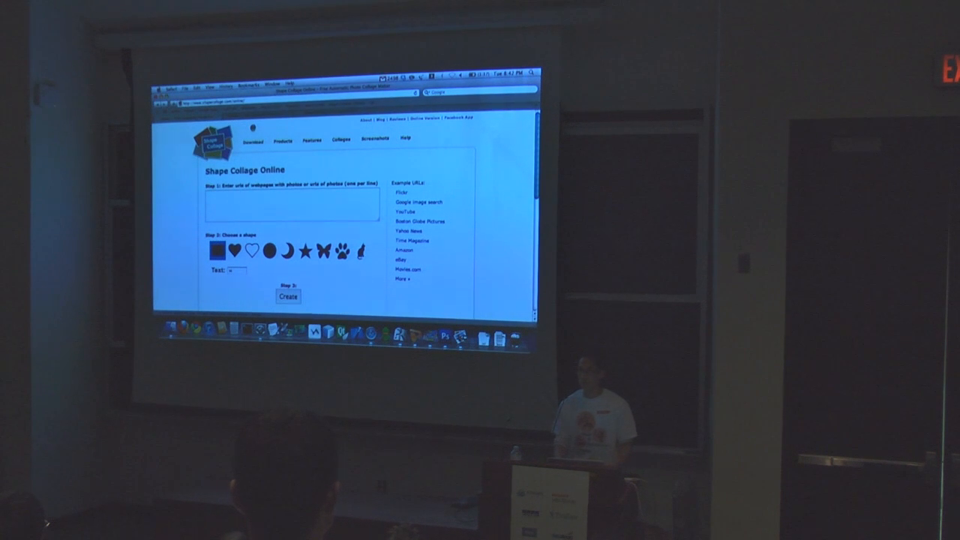
left_click(287, 295)
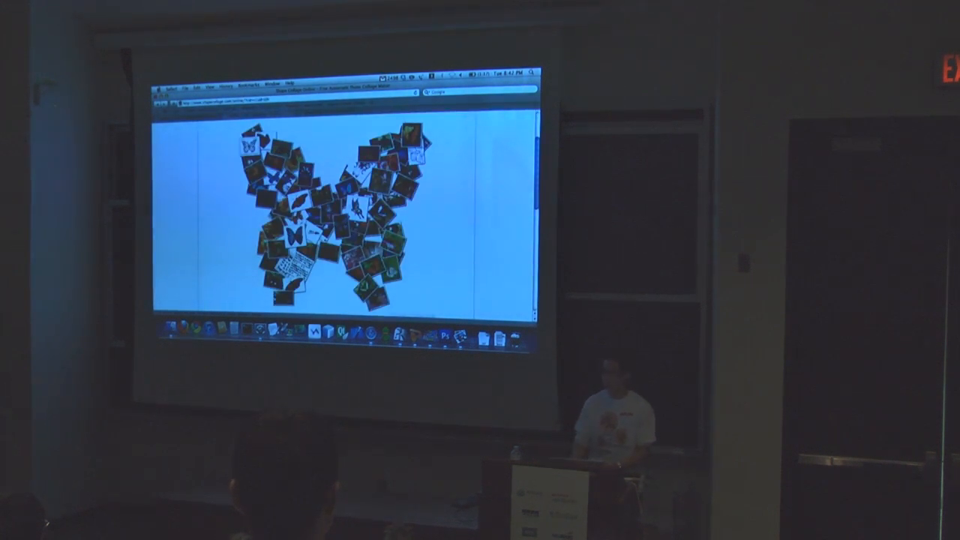